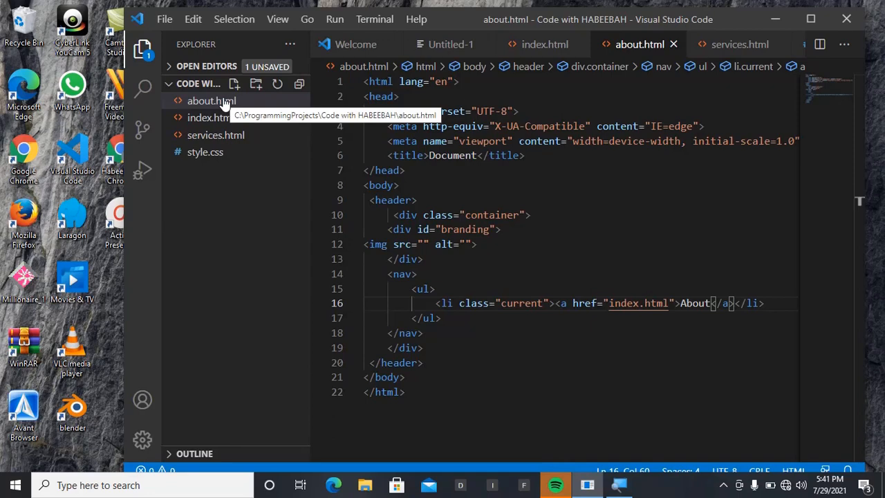
Step: Delete the old index.html from the project in Explorer
right_click(208, 100)
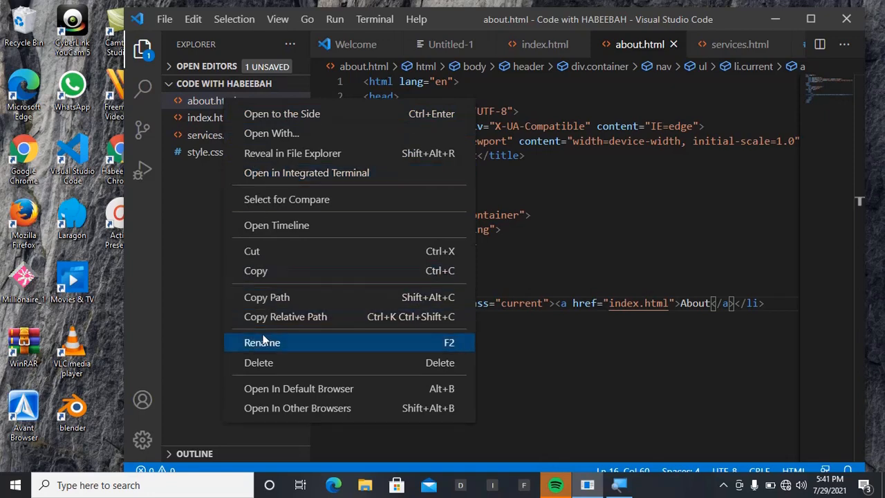
click(261, 342)
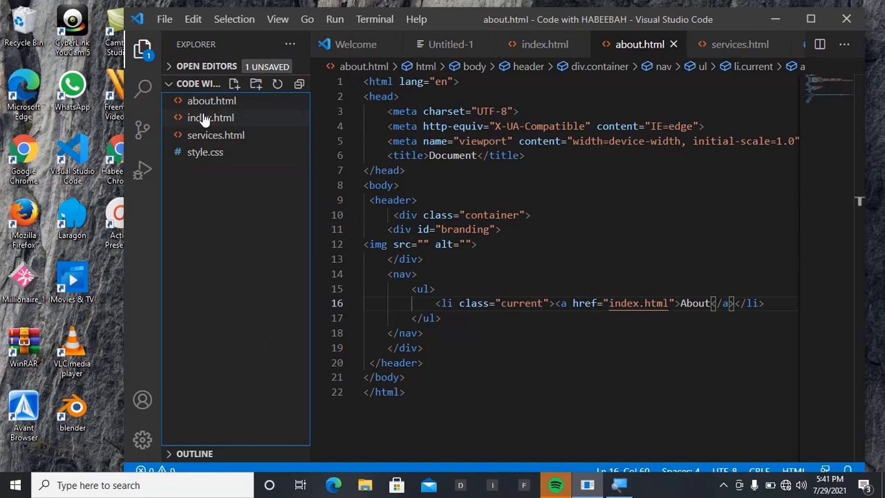
right_click(210, 117)
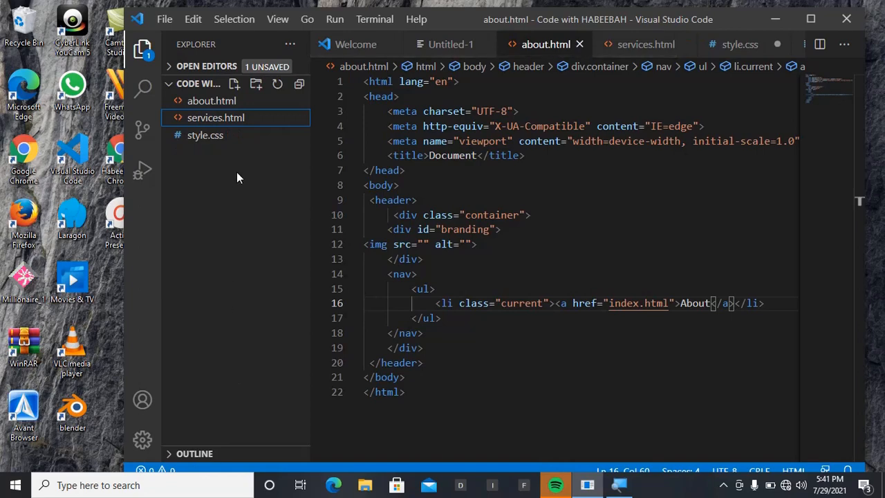
Step: Rename about.html to index.html
right_click(212, 100)
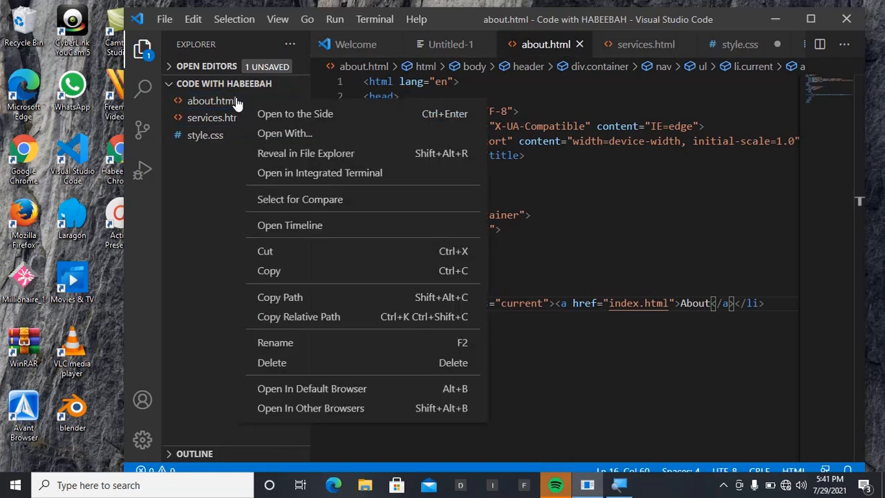
mouse_move(274, 342)
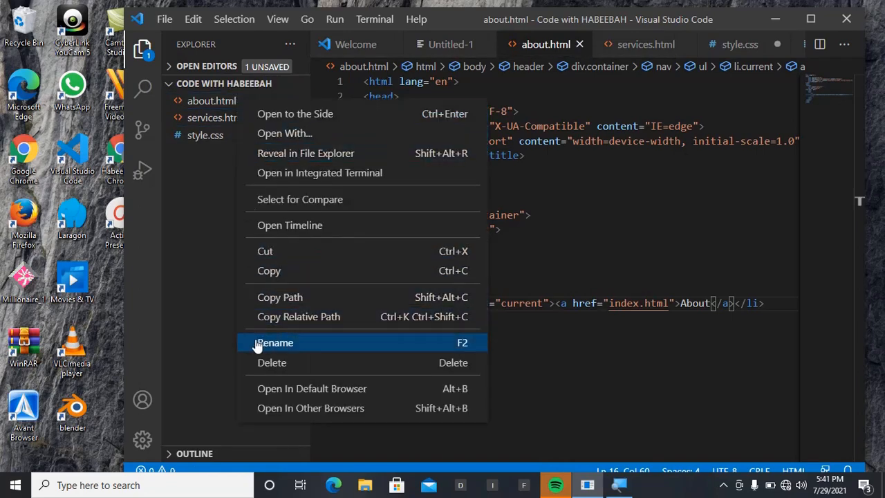
click(273, 342)
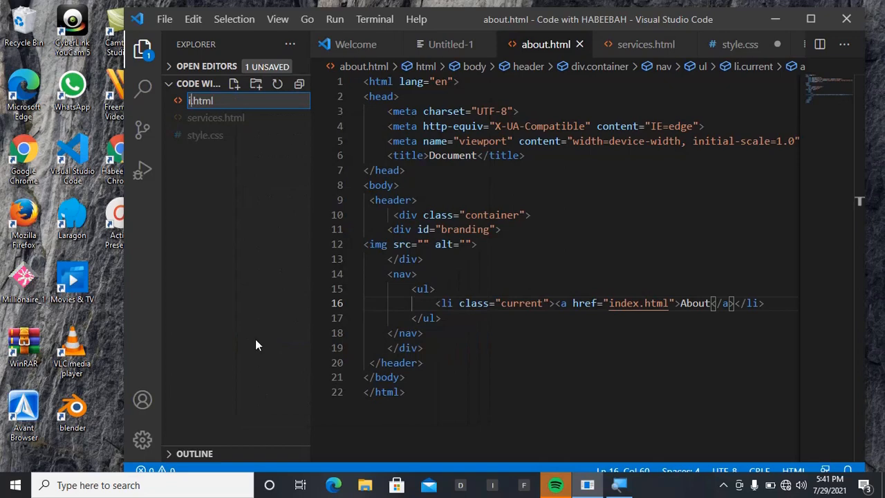
text(nde)
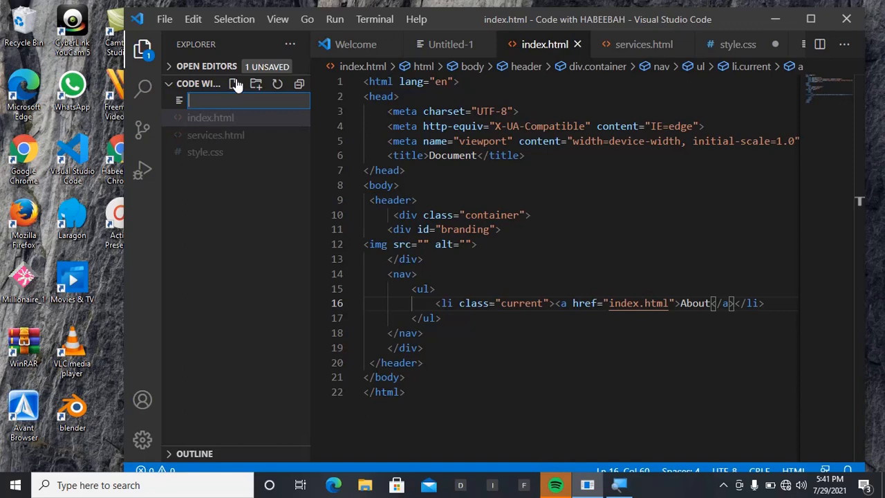
Step: Create an empty about.html file and reopen index.html in the editor
text(abou)
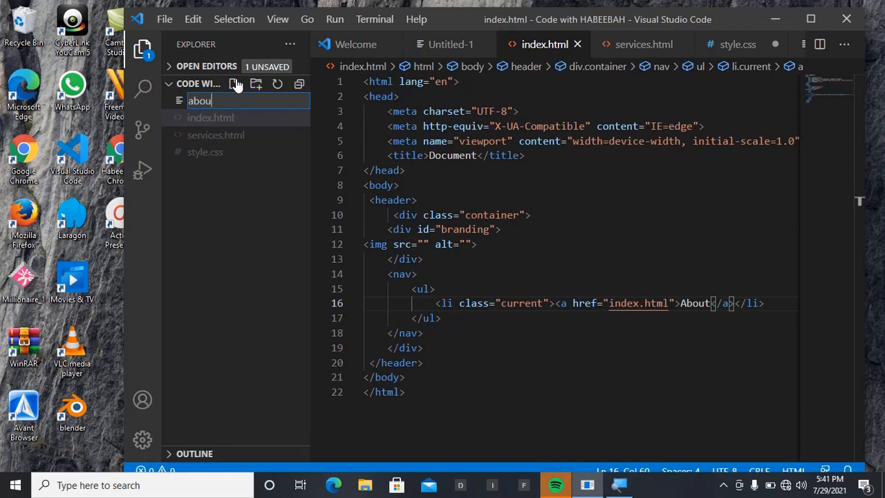
text(t.html)
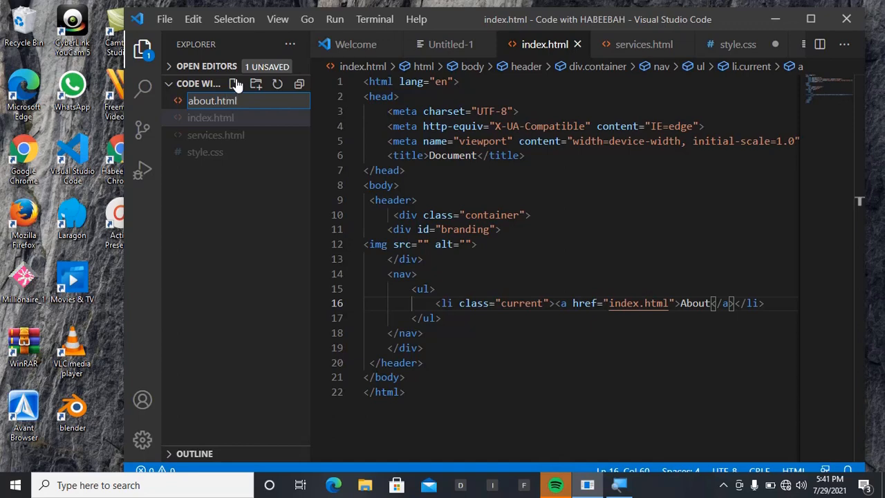
click(211, 100)
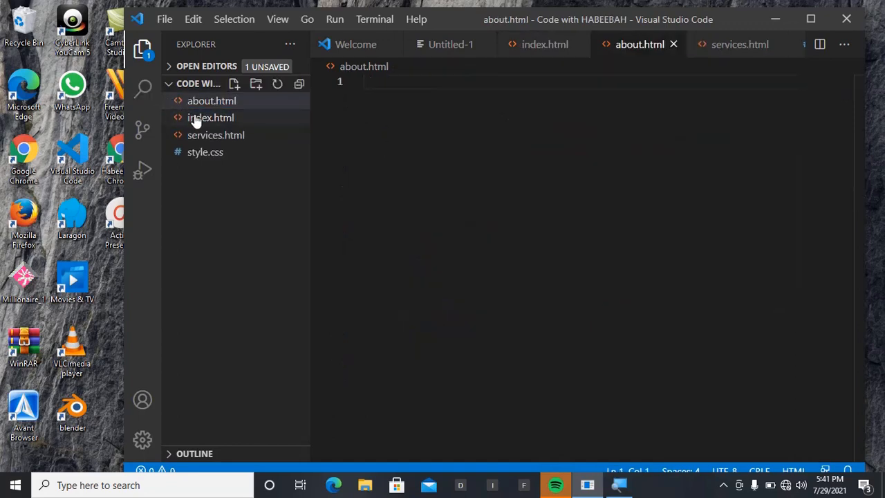
click(211, 117)
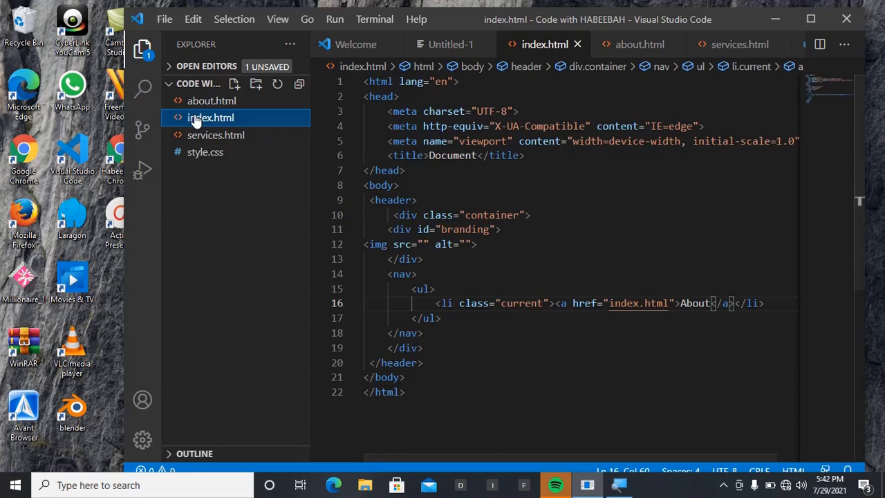
mouse_move(494, 94)
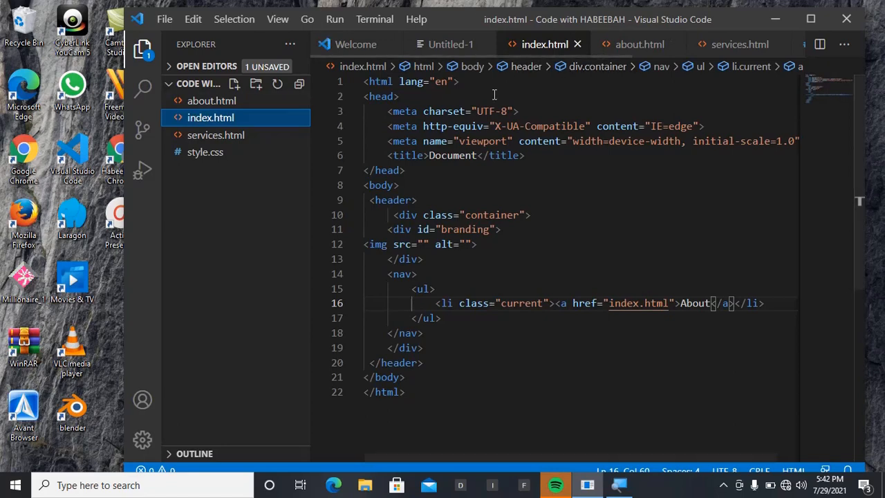
mouse_move(619, 319)
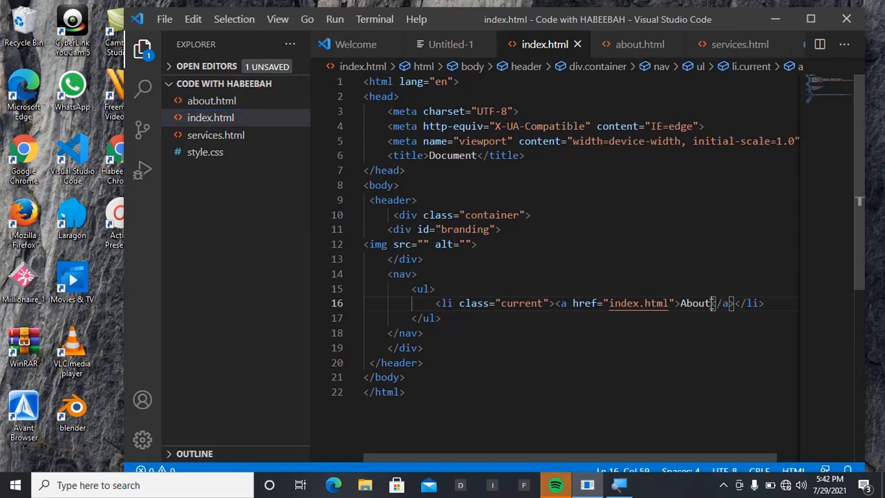
Step: Replace the first nav link's text 'About' with 'Home' on line 16
text(Home)
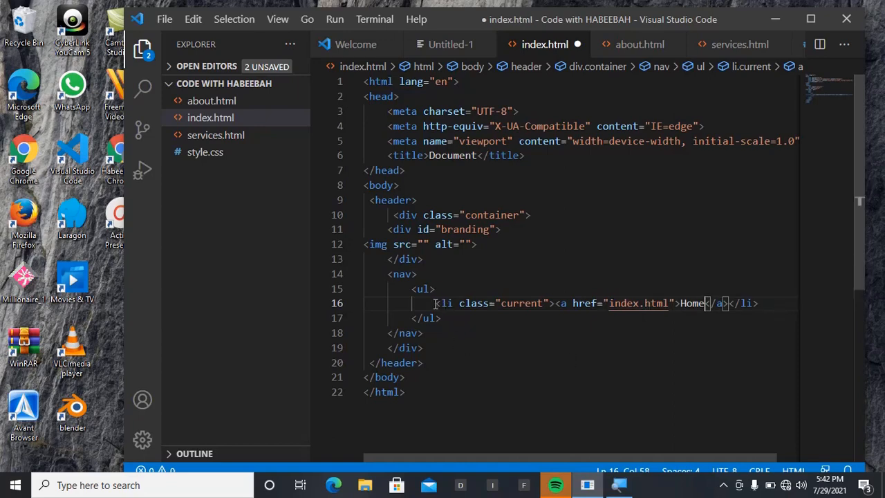
Step: Duplicate the Home list item into About and Services links with Emmet
drag(722, 303, 650, 303)
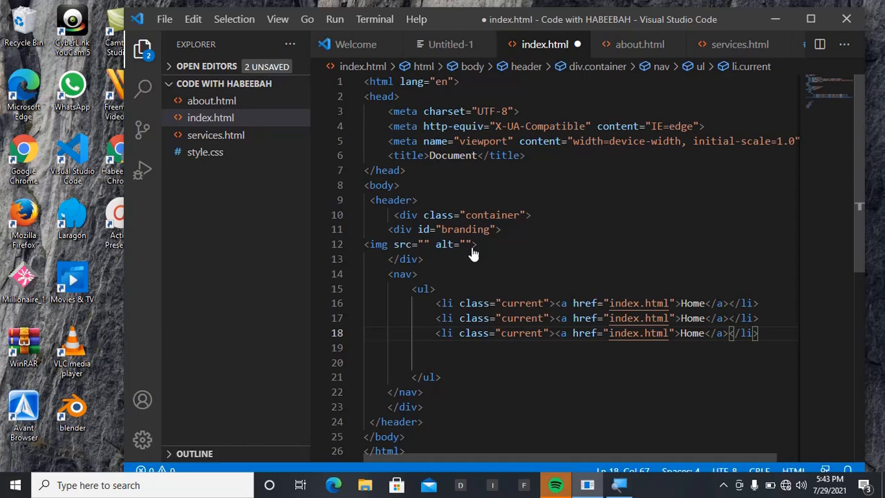
mouse_move(487, 206)
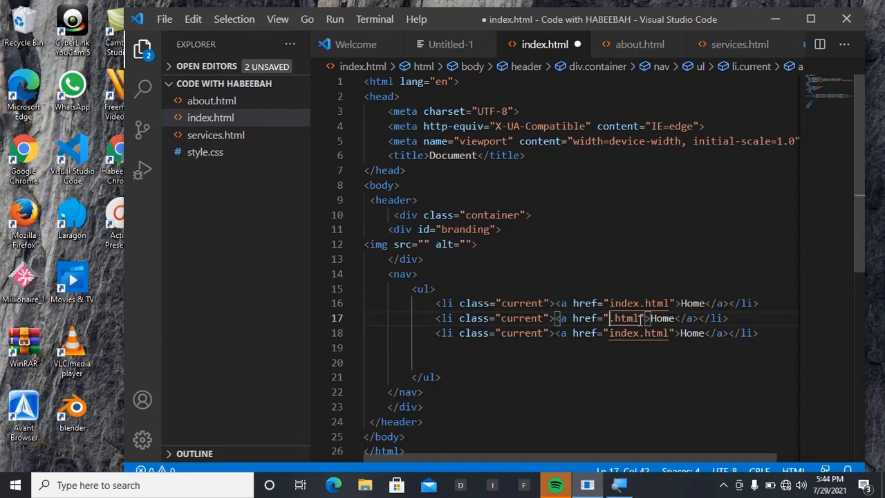
text(about)
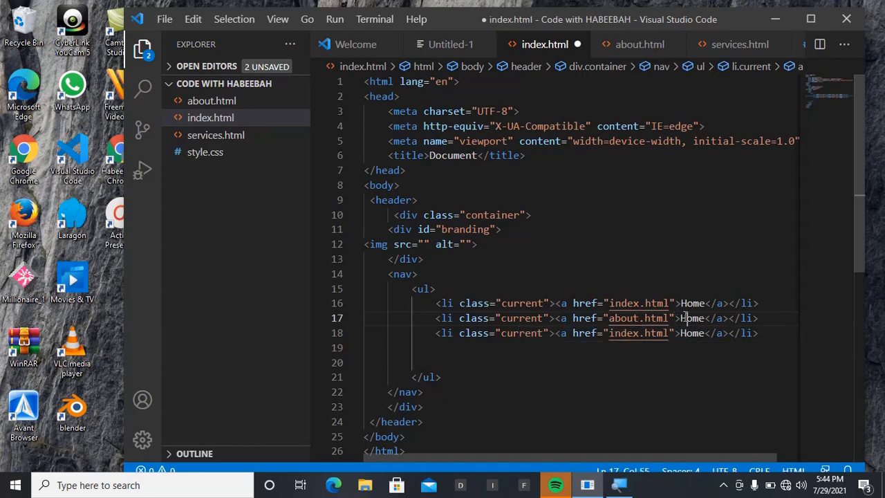
text(About)
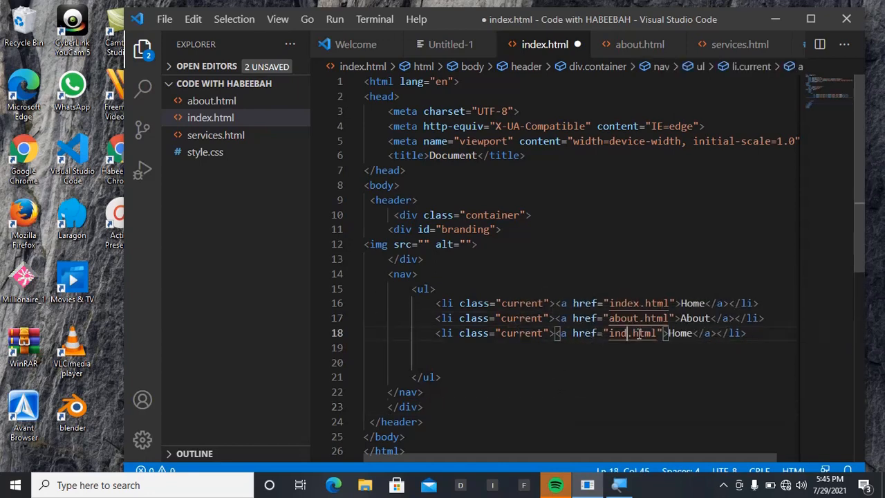
text(services)
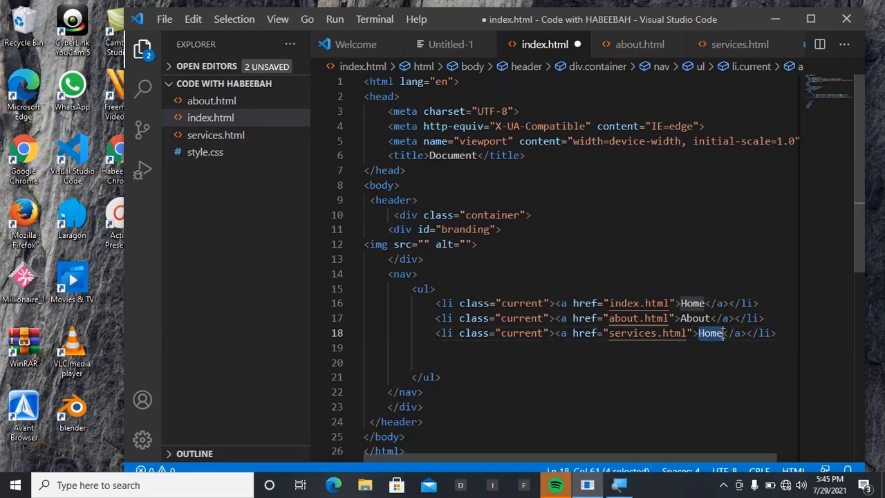
text(S)
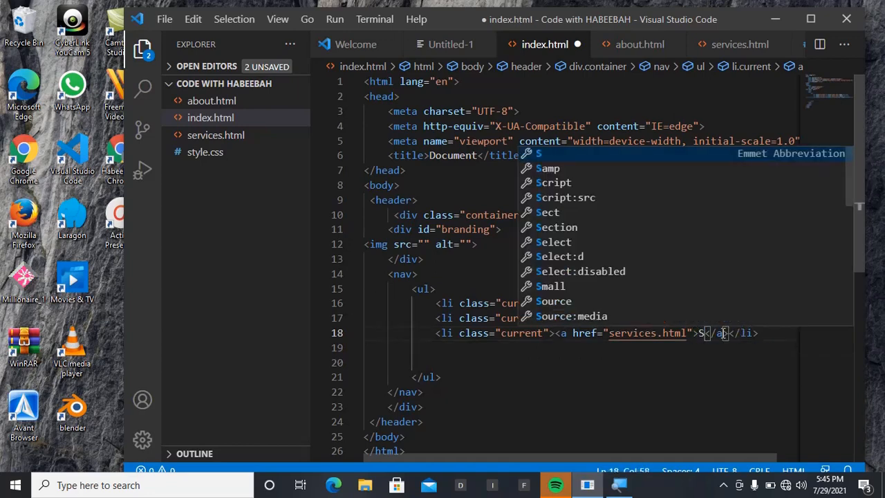
text(ervices)
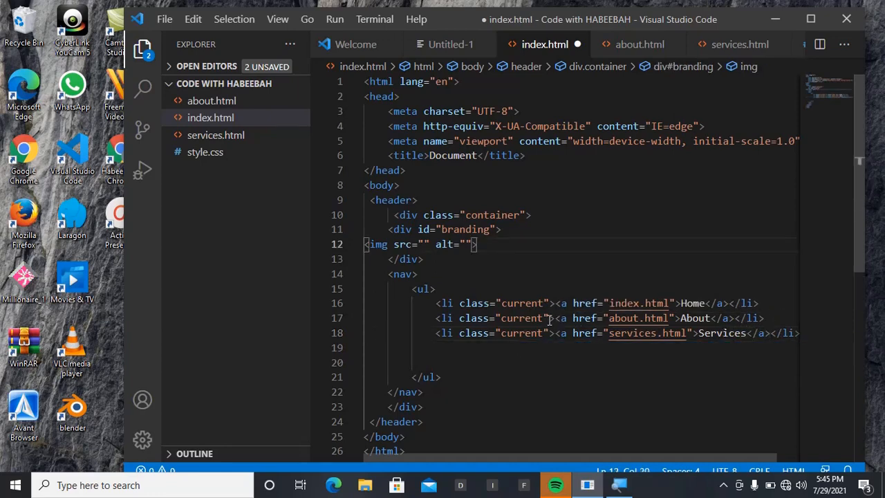
Step: Remove class="current" from the About and Services list items
click(549, 318)
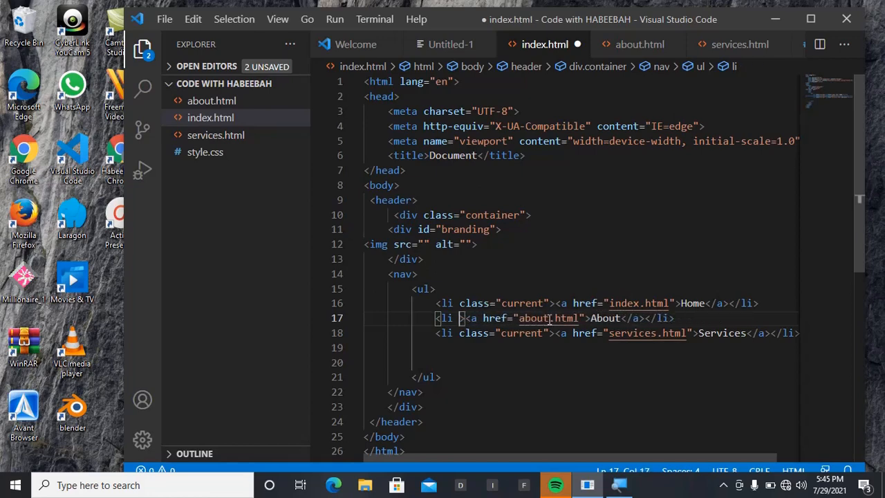
key(Backspace)
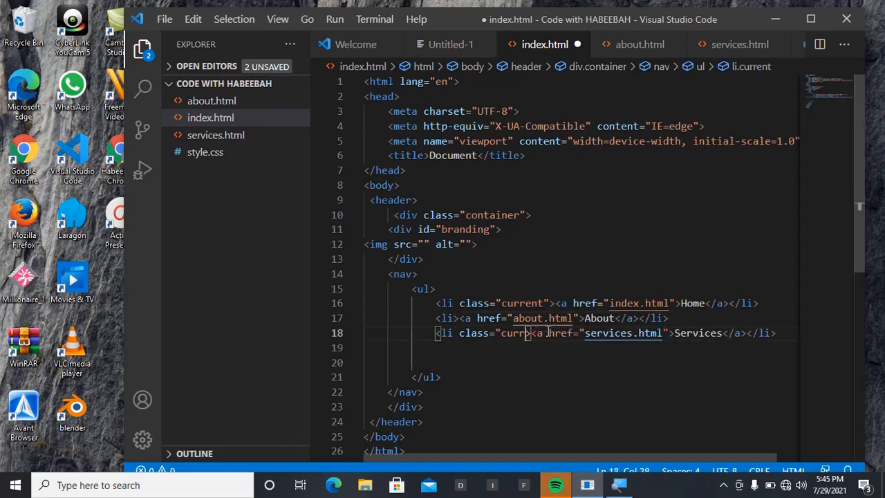
key(BackSpace)
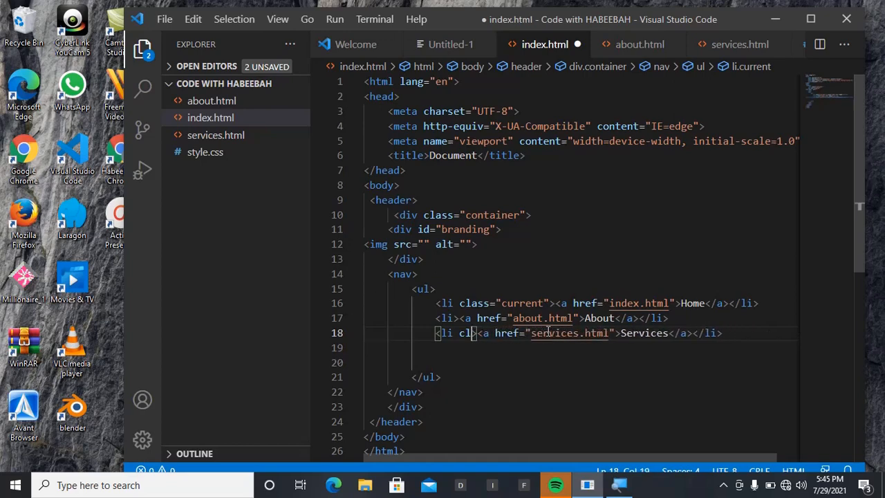
key(BackSpace)
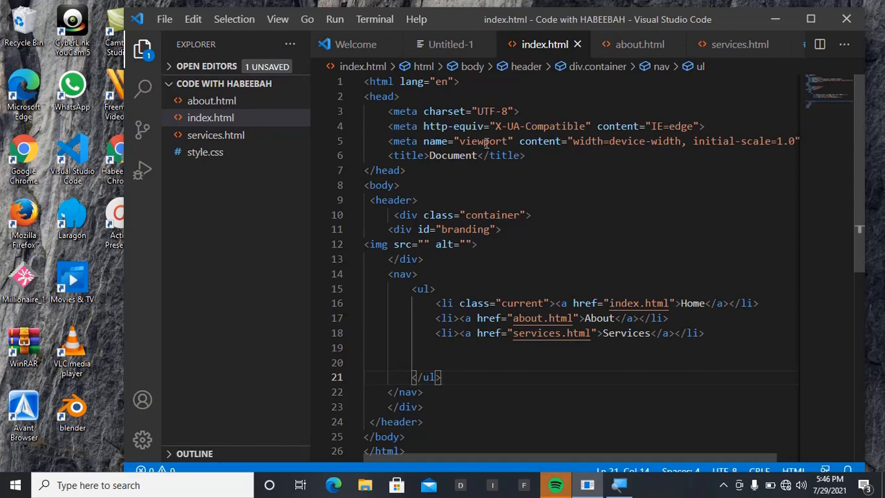
Step: Open index.html in Google Chrome through Open In Other Browsers
click(211, 117)
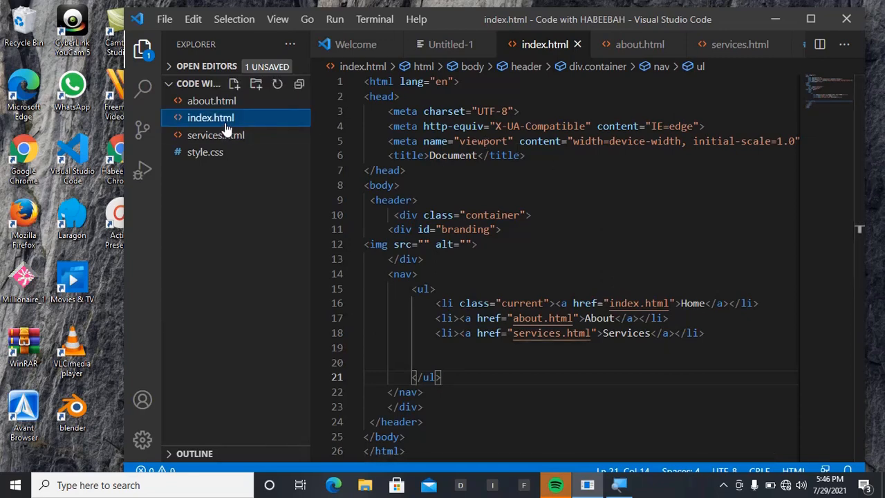
right_click(210, 118)
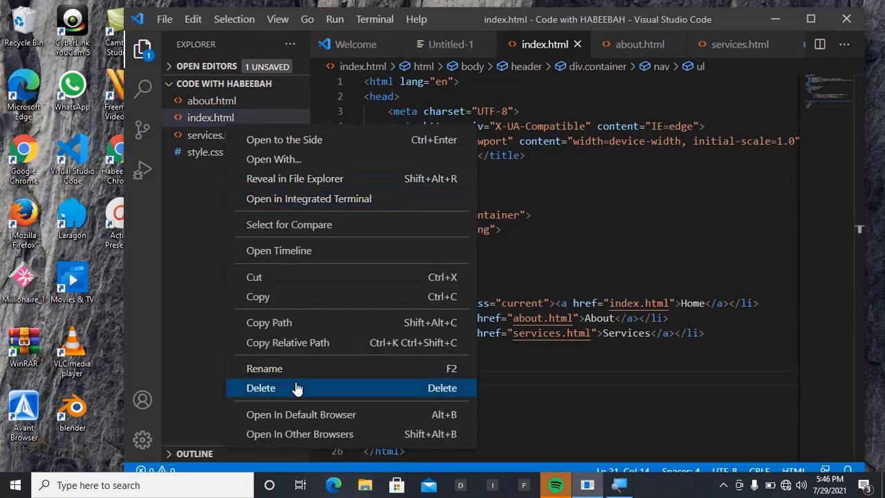
click(299, 433)
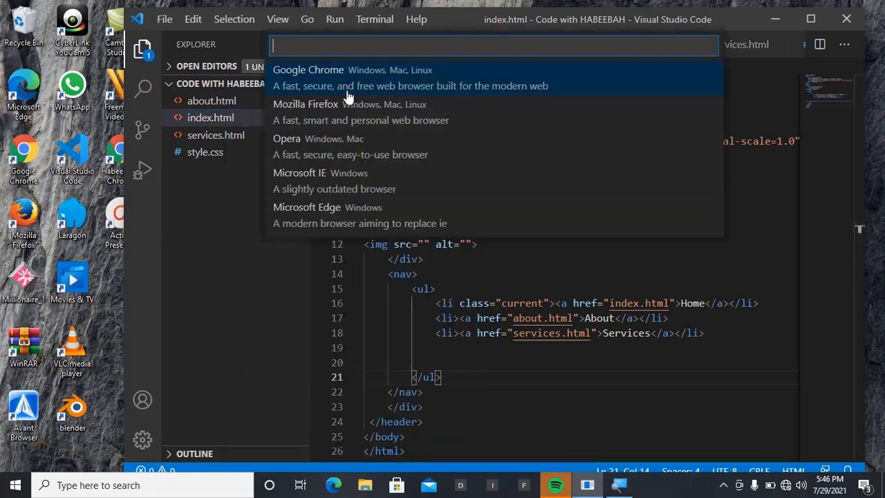
click(308, 69)
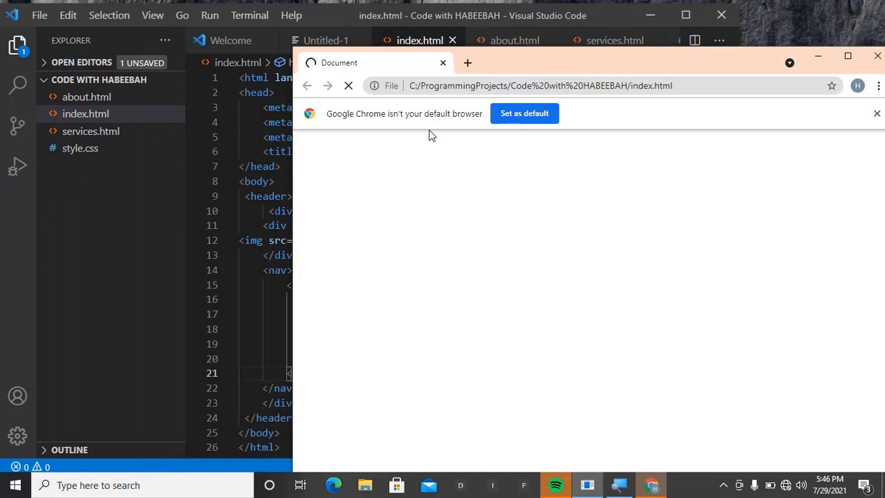
click(348, 85)
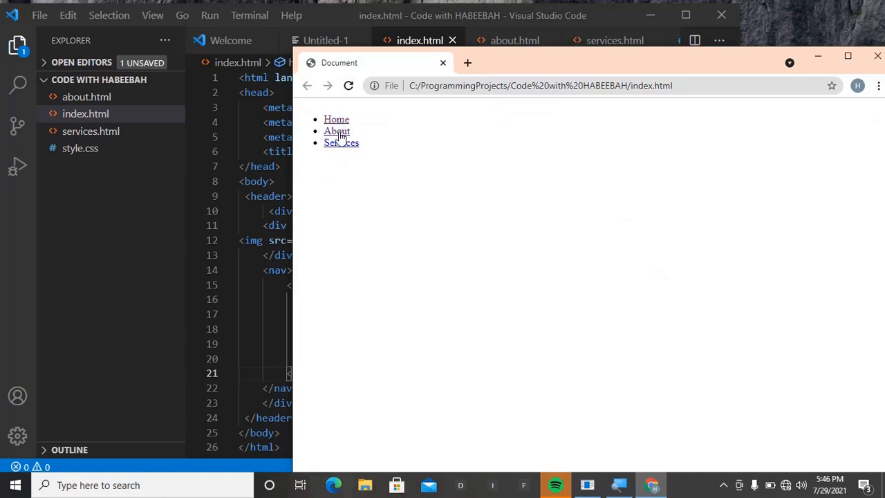
click(336, 130)
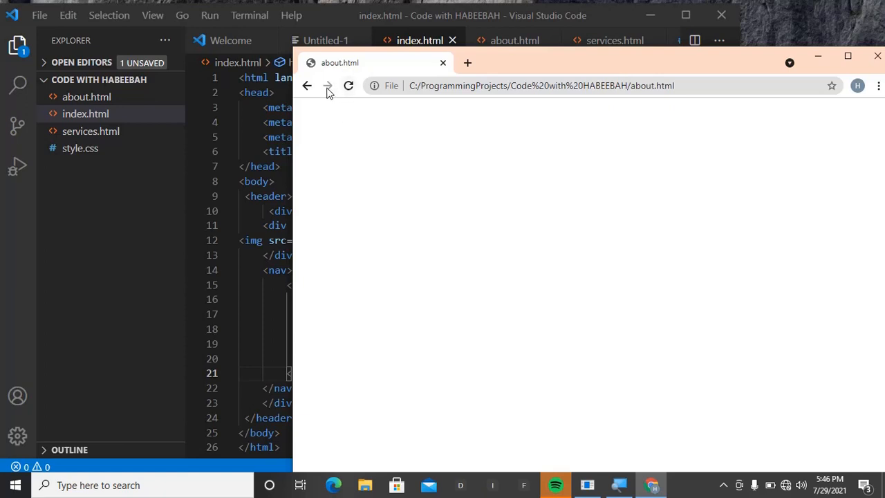
click(327, 85)
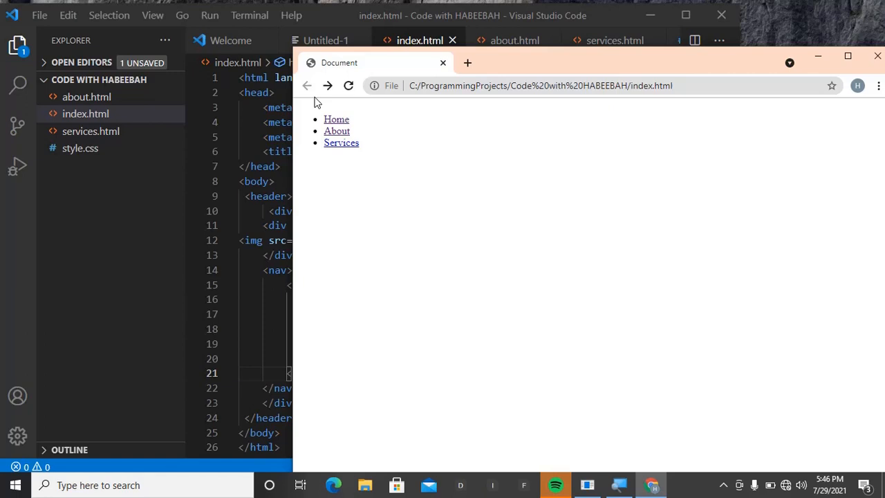
click(341, 142)
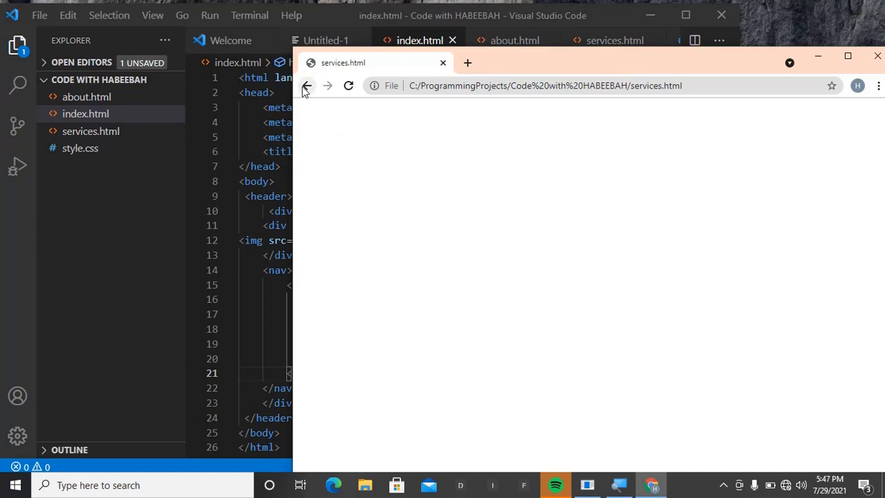
click(306, 85)
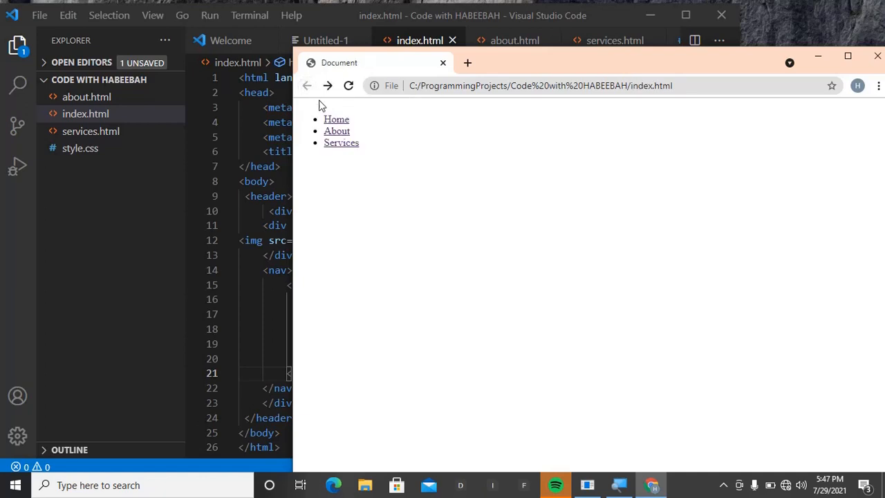
mouse_move(335, 118)
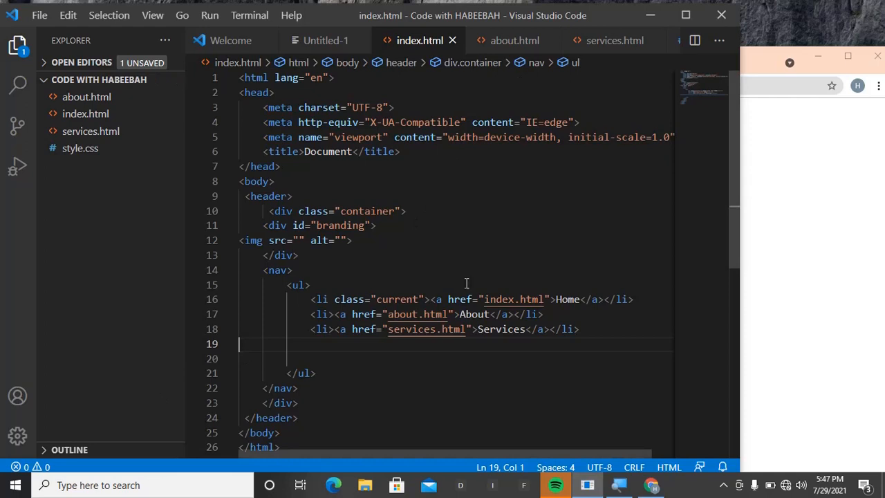
mouse_move(487, 377)
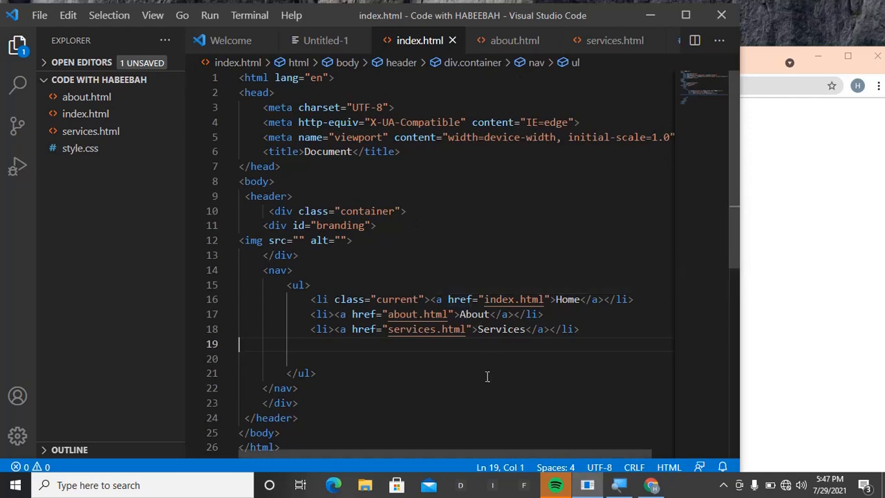